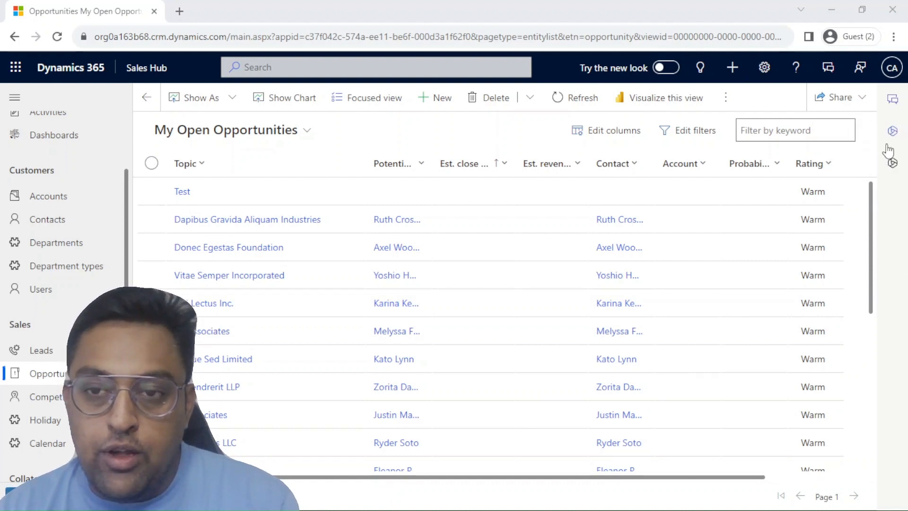
{"action": "mouse_move", "coordinate": [891, 130]}
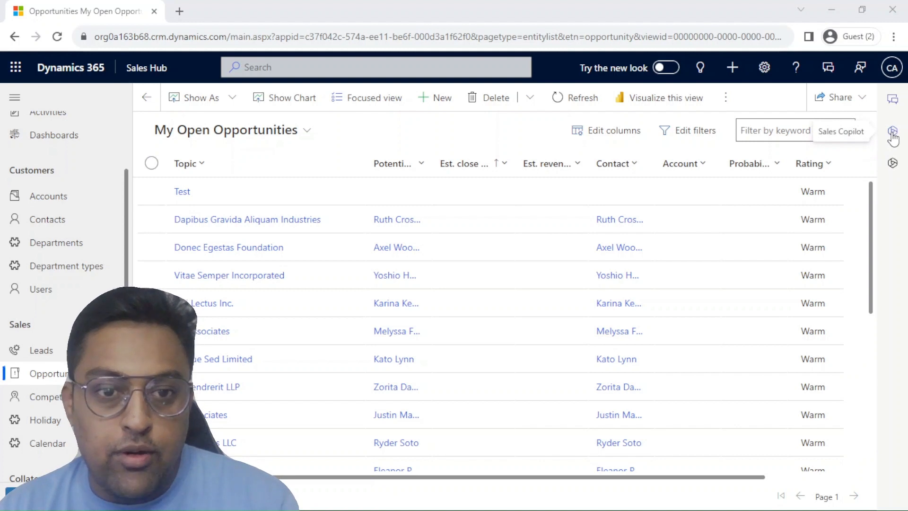
- Launch the Sales Copilot side panel and get past its onboarding to the suggested requests
{"action": "left_click", "coordinate": [891, 133]}
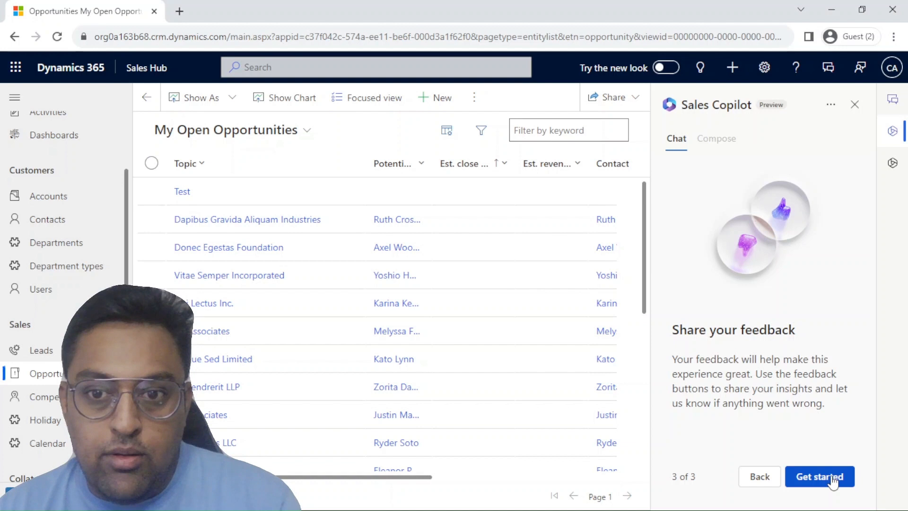
{"action": "left_click", "coordinate": [819, 475]}
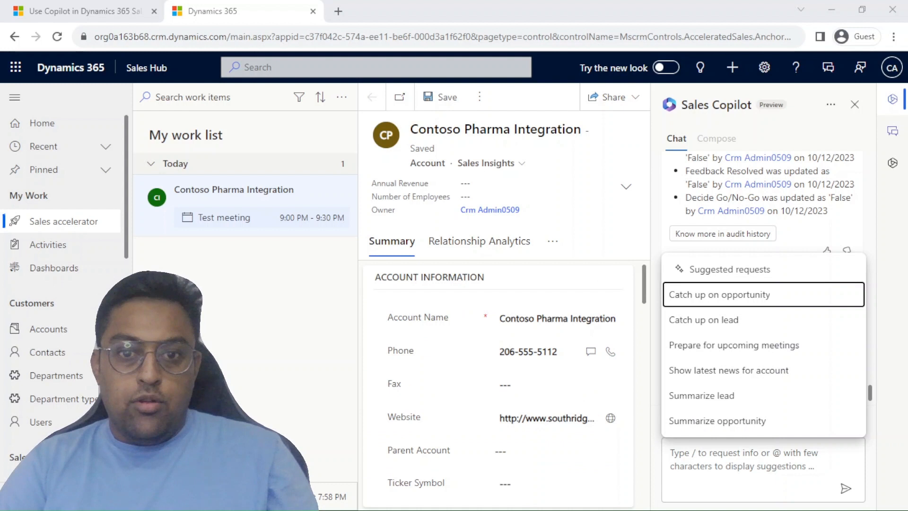
{"action": "left_click", "coordinate": [556, 383]}
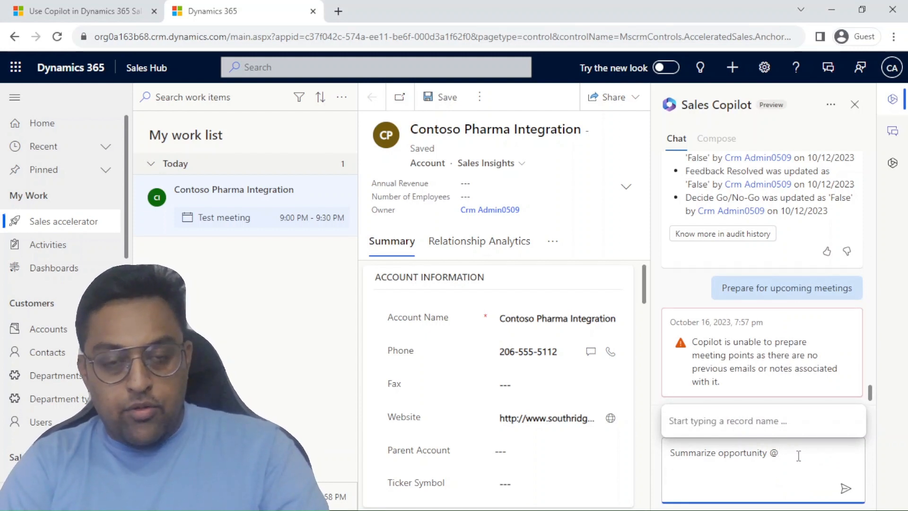
{"action": "type", "text": "Do"}
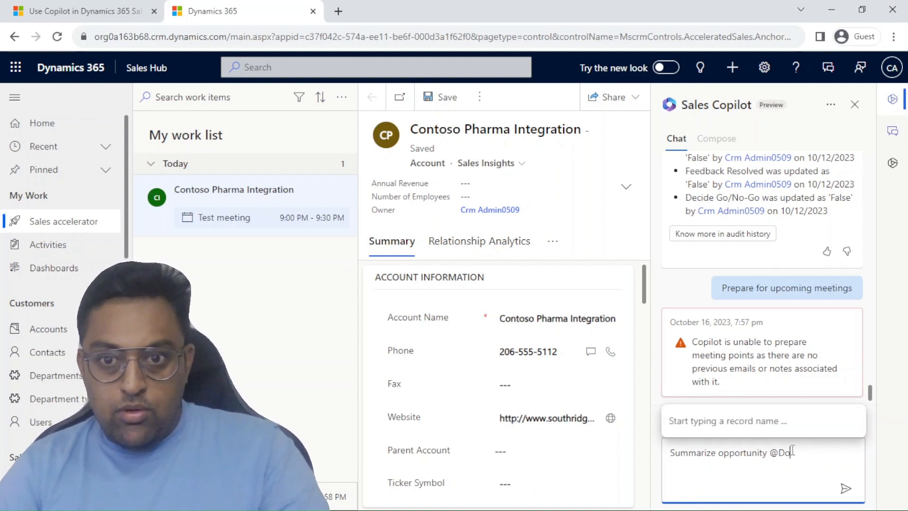
{"action": "key", "text": "Backspace"}
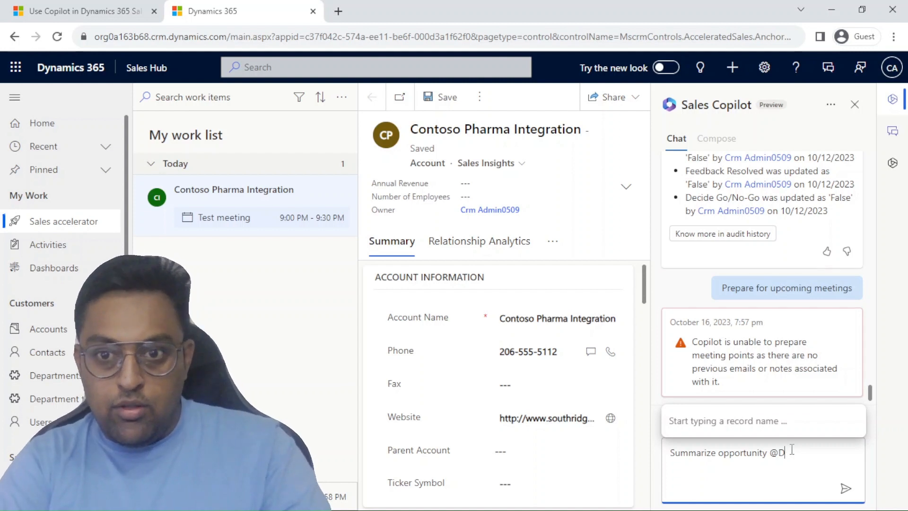
{"action": "type", "text": "ola"}
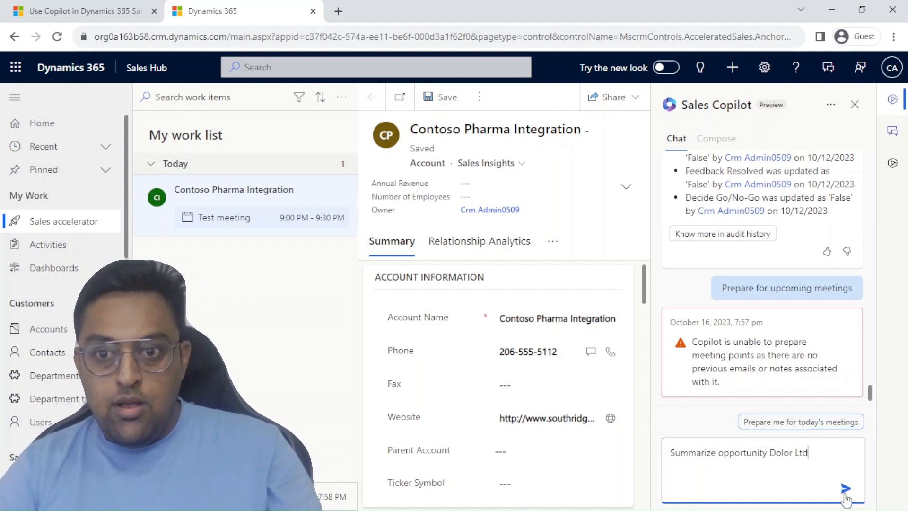
{"action": "left_click", "coordinate": [845, 488]}
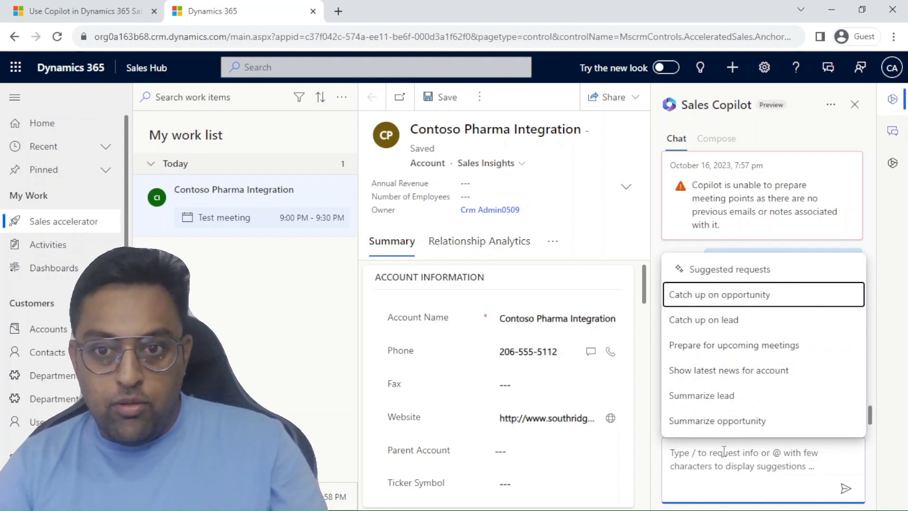
{"action": "mouse_move", "coordinate": [719, 294]}
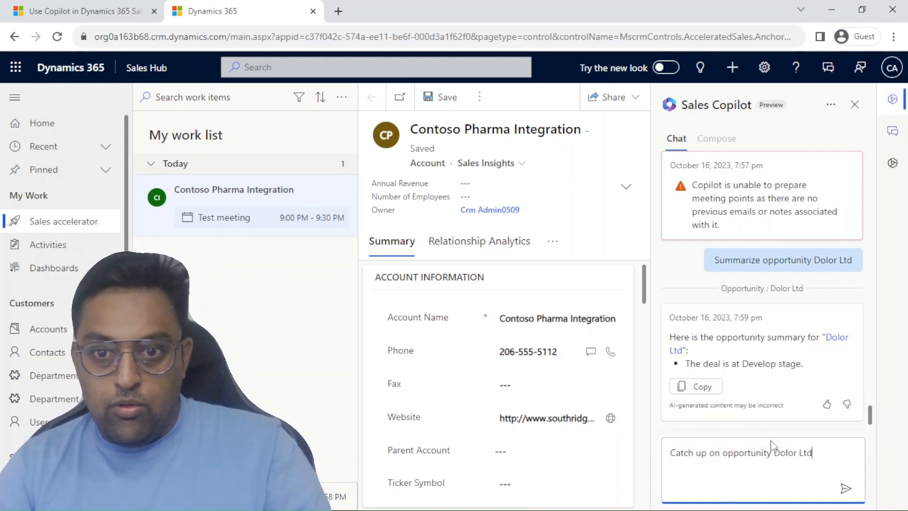
- Send 'Catch up on opportunity Dolor Ltd' and read through Copilot's list of recent updates
{"action": "left_click", "coordinate": [844, 488]}
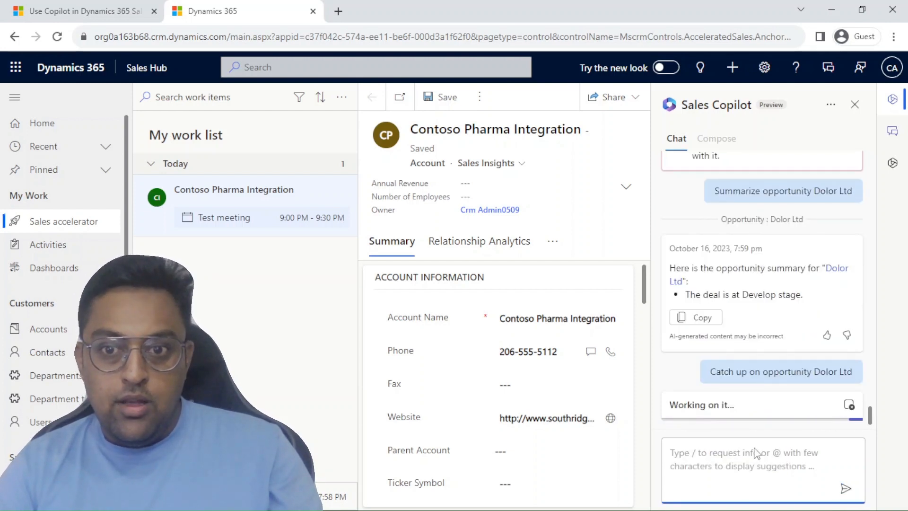
{"action": "left_click", "coordinate": [781, 371]}
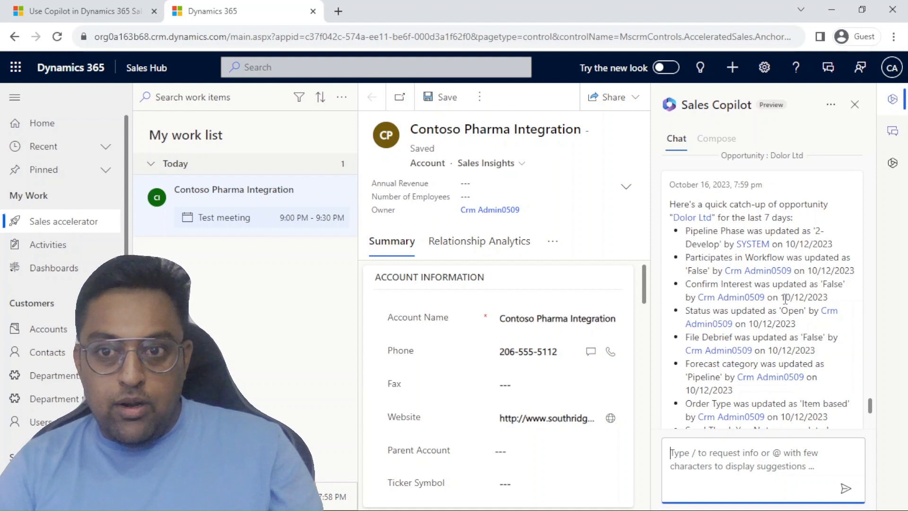
{"action": "scroll", "scroll_direction": "down", "scroll_amount": 3}
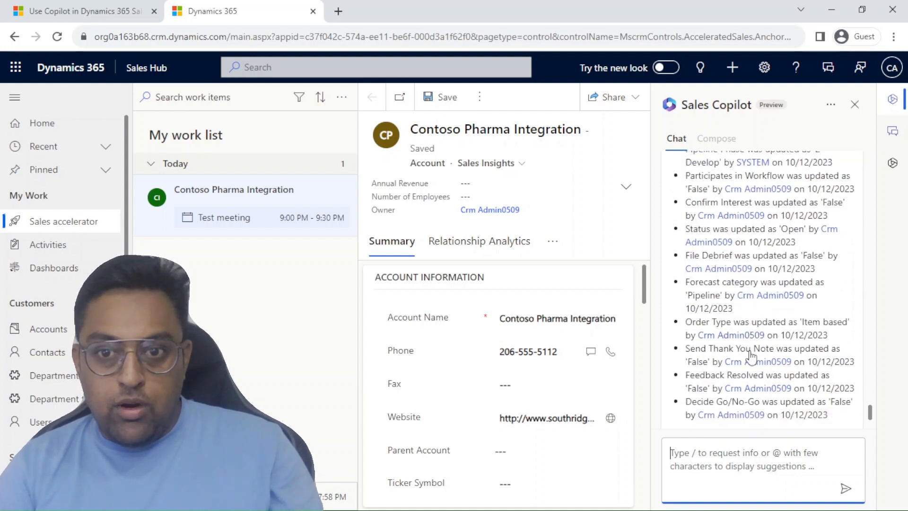
{"action": "scroll", "scroll_direction": "down", "scroll_amount": 3}
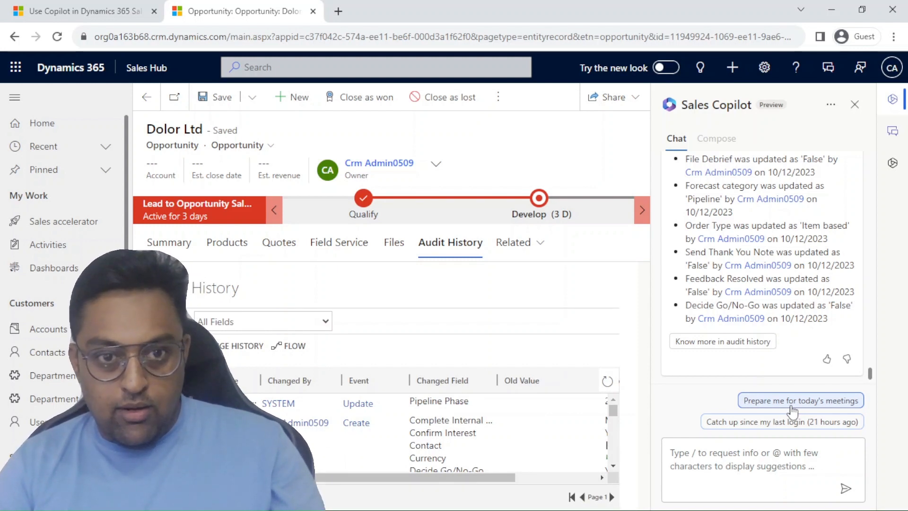
- Ask Copilot to prepare for today's meetings from the Dolor Ltd opportunity
{"action": "left_click", "coordinate": [800, 400]}
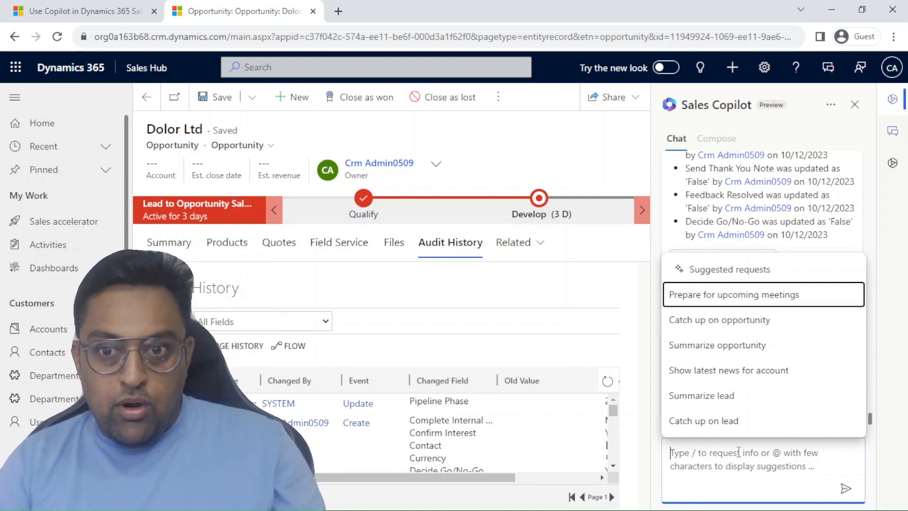
{"action": "left_click", "coordinate": [733, 294]}
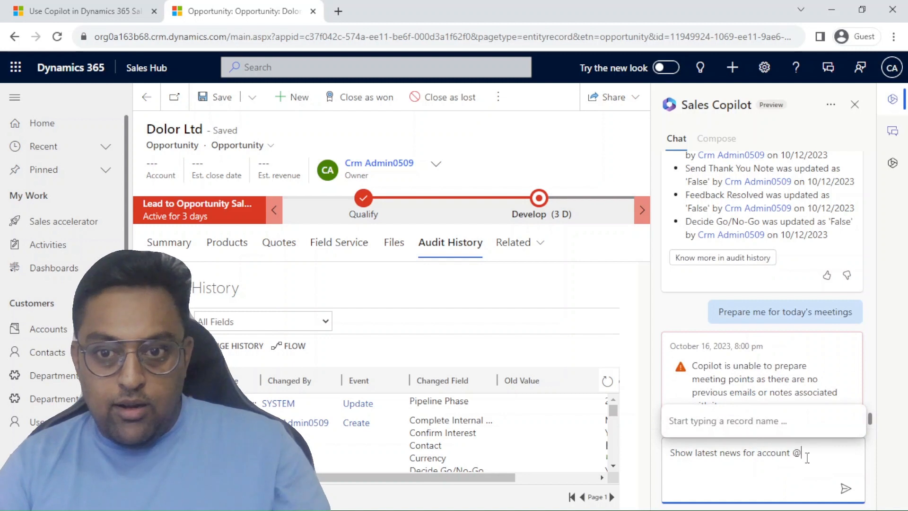
{"action": "type", "text": "Adv"}
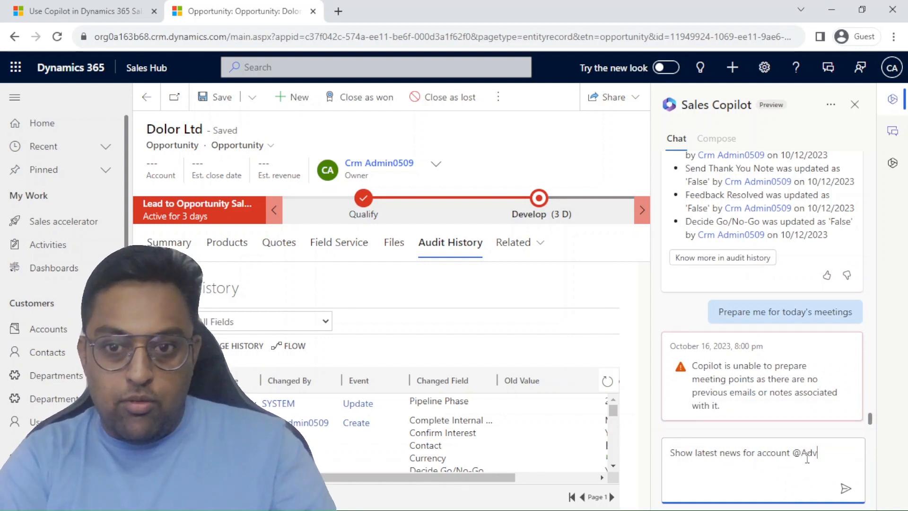
{"action": "type", "text": "Adv"}
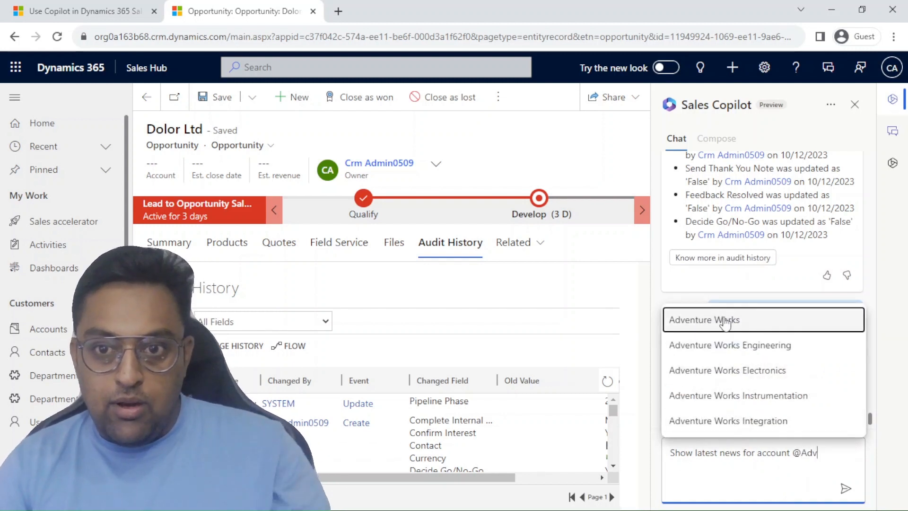
{"action": "left_click", "coordinate": [703, 319]}
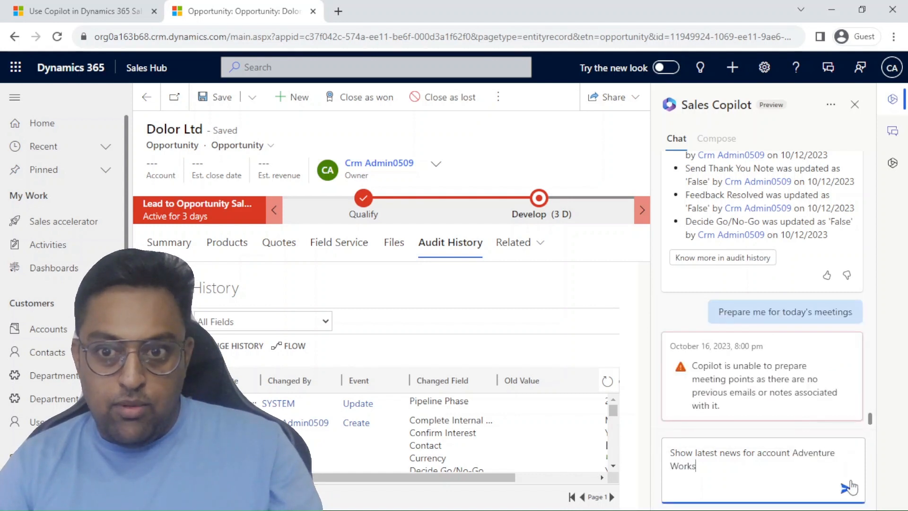
{"action": "left_click", "coordinate": [851, 486]}
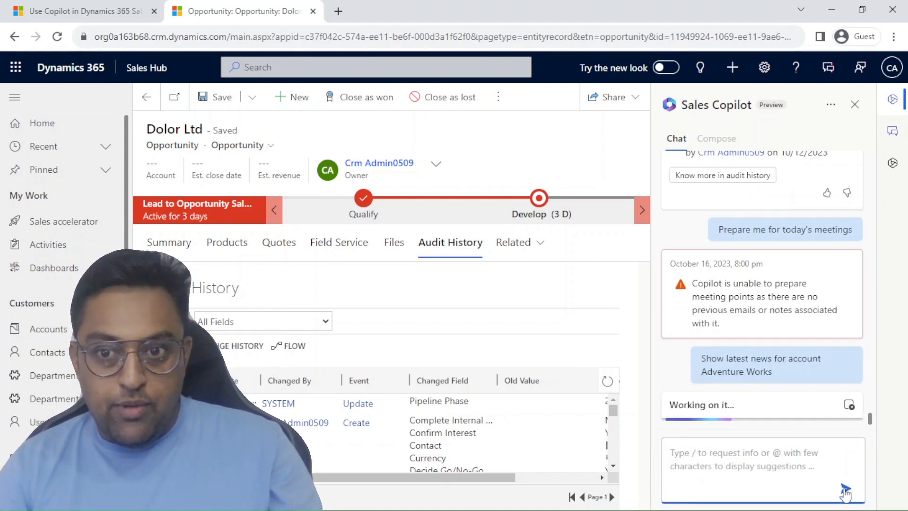
{"action": "left_click", "coordinate": [776, 365]}
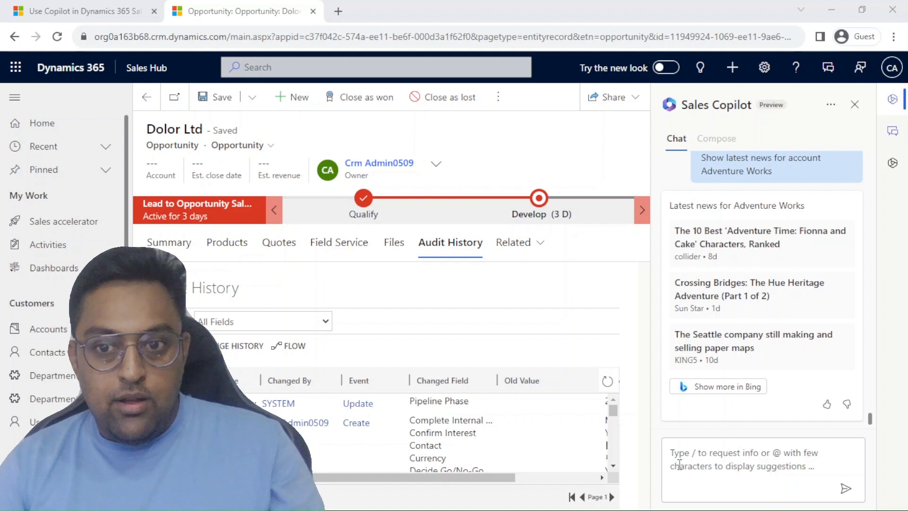
{"action": "left_click", "coordinate": [753, 469]}
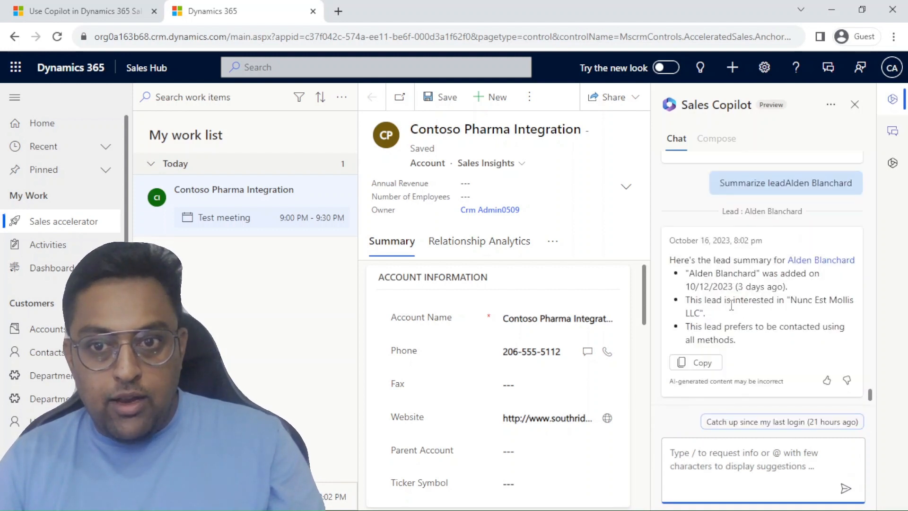
{"action": "mouse_move", "coordinate": [781, 422]}
{"action": "type", "text": "Catch up on lead @"}
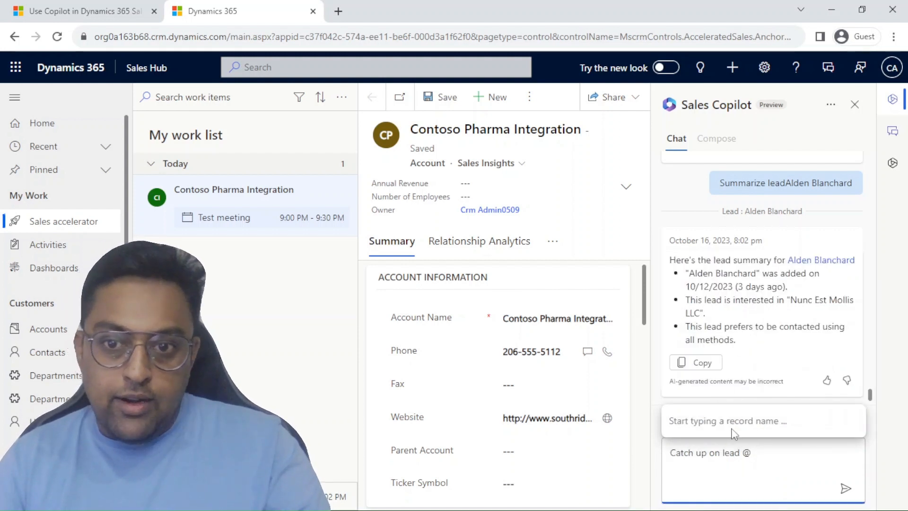
{"action": "type", "text": "A"}
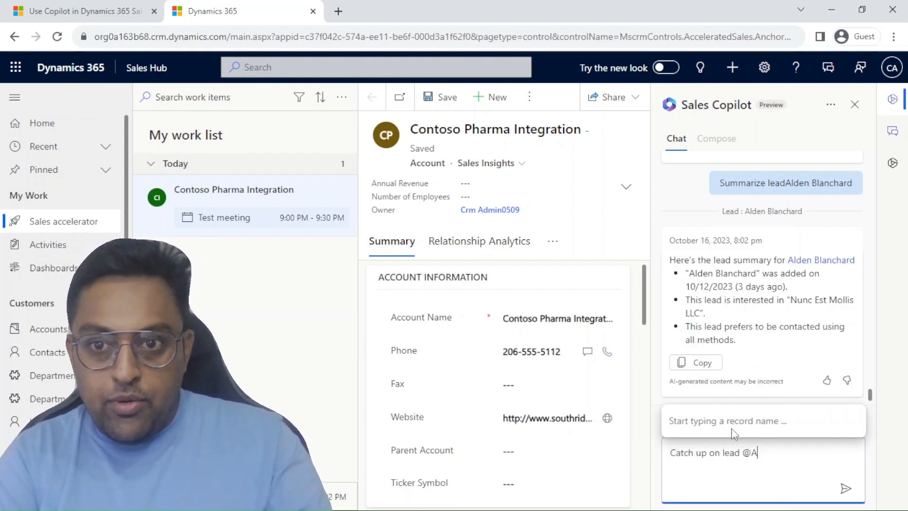
{"action": "type", "text": "lde"}
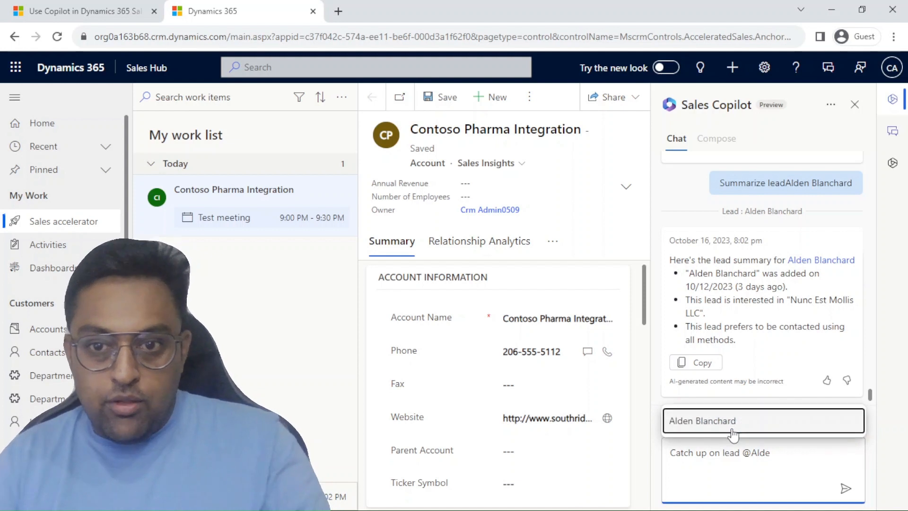
{"action": "left_click", "coordinate": [845, 488]}
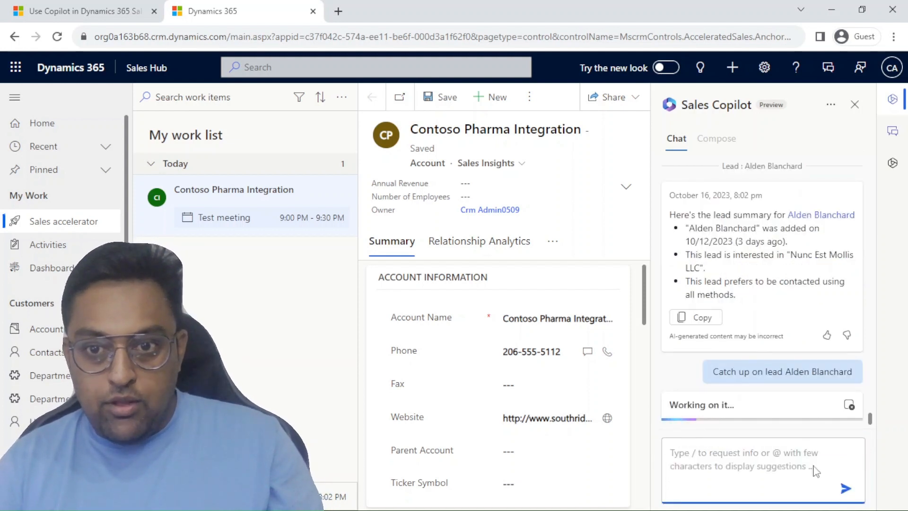